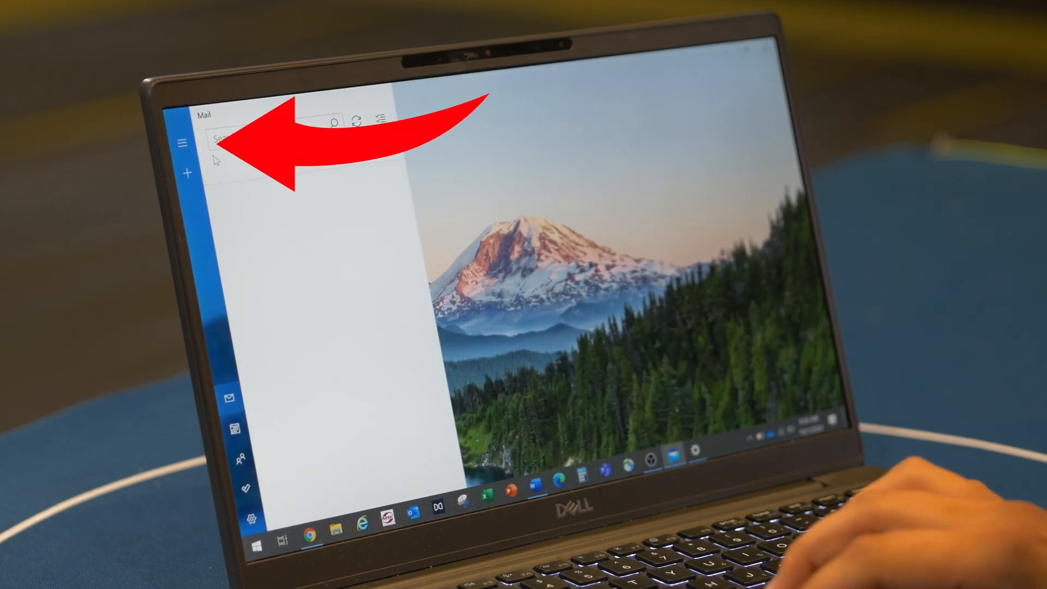
# Open Manage accounts from the Windows Mail settings.
pyautogui.click(181, 142)
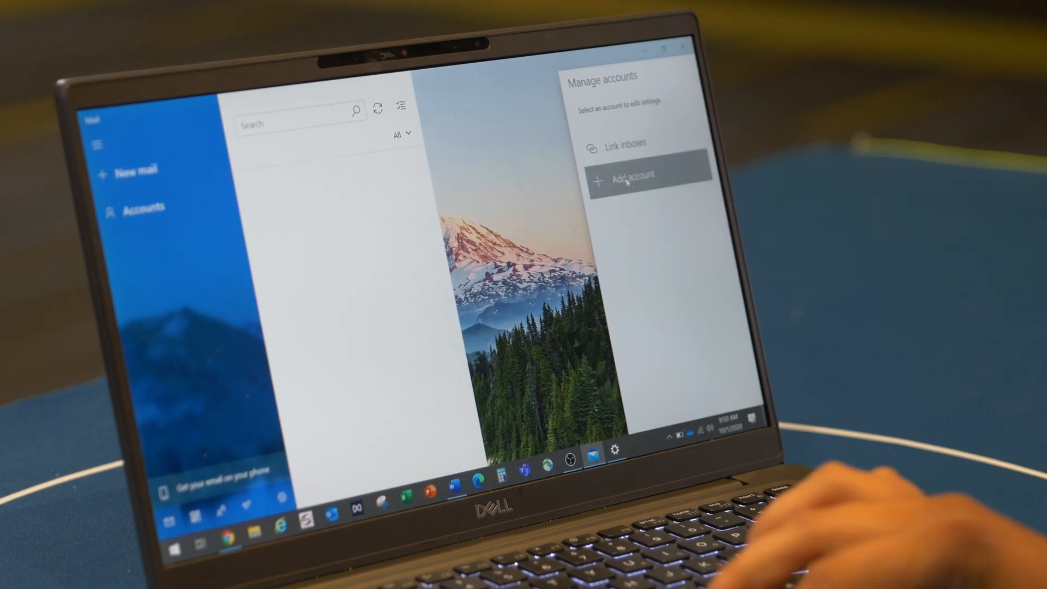
# Add a new account to reach the provider list with Other account and Advanced setup.
pyautogui.click(633, 180)
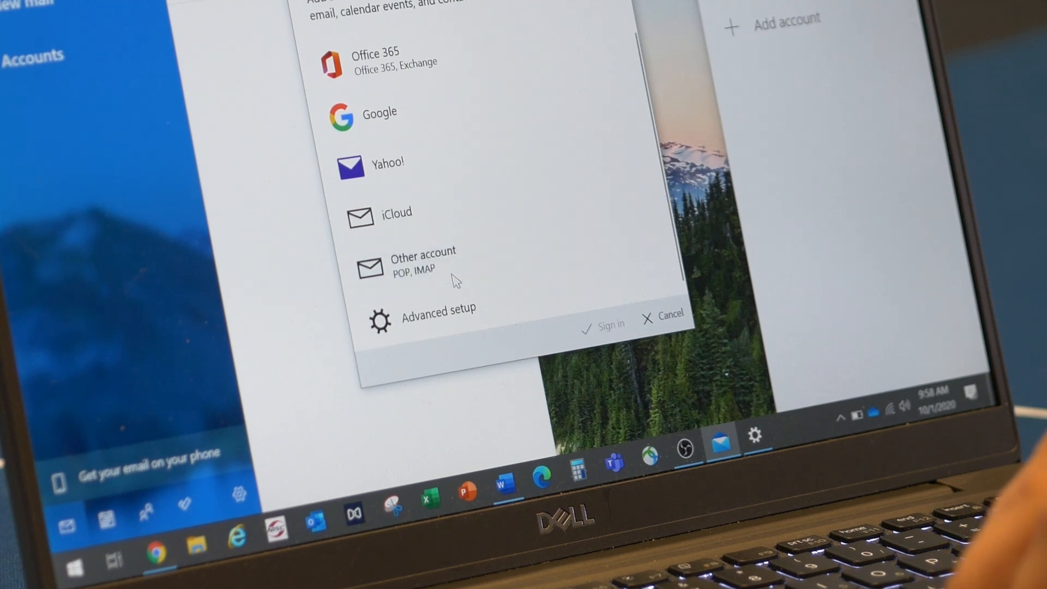
pyautogui.click(424, 261)
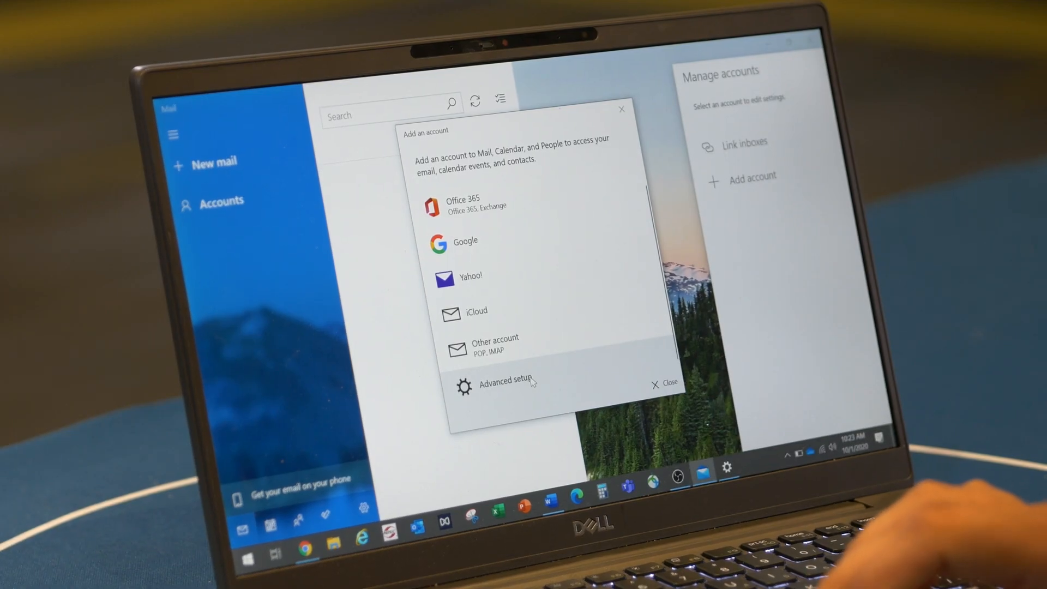
pyautogui.click(498, 386)
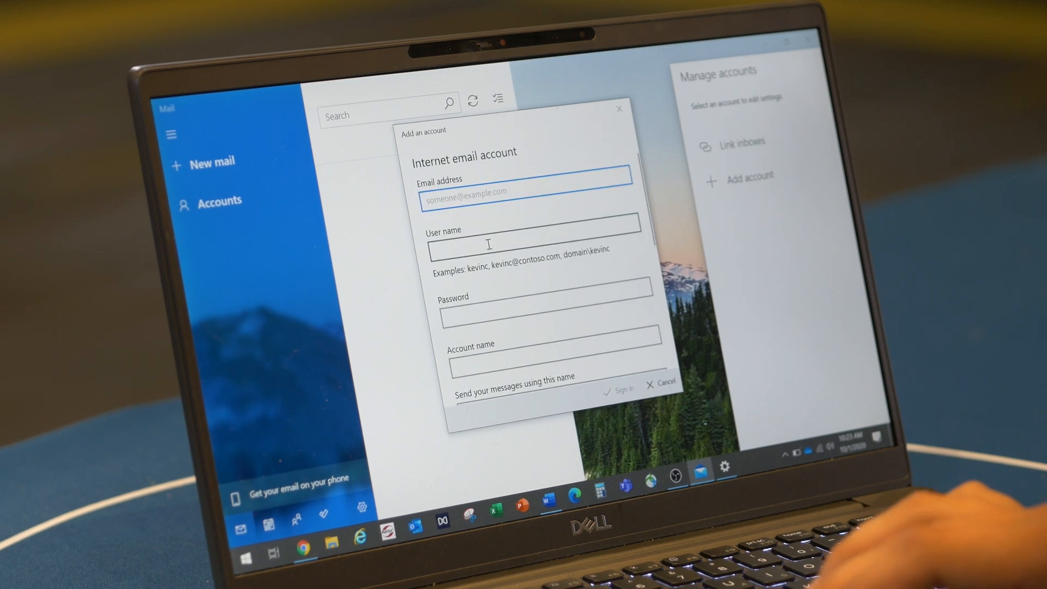
pyautogui.write('johndoe@')
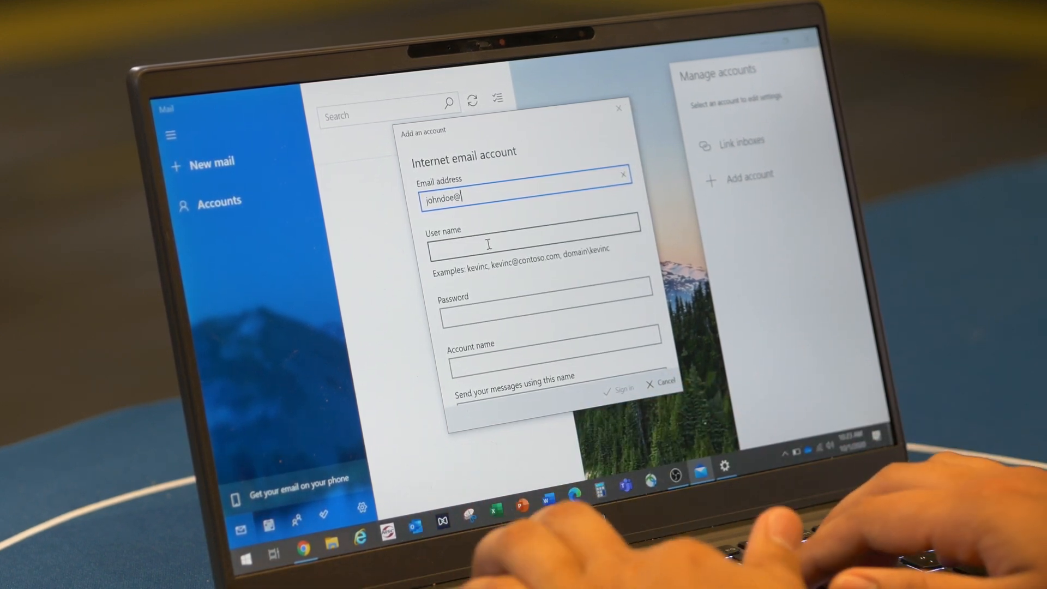
pyautogui.write('twlakes.net')
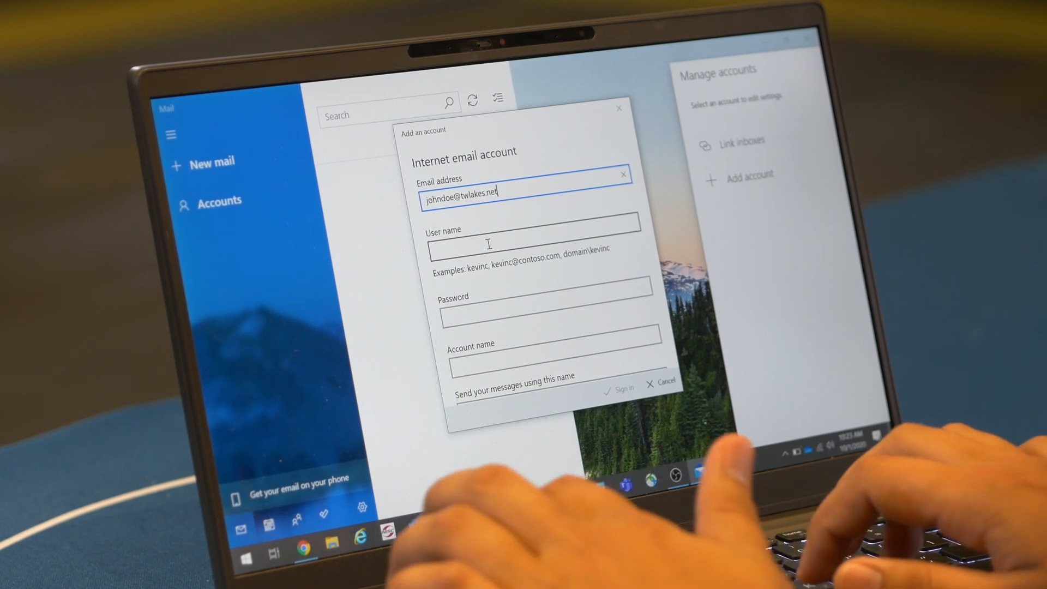
pyautogui.click(531, 247)
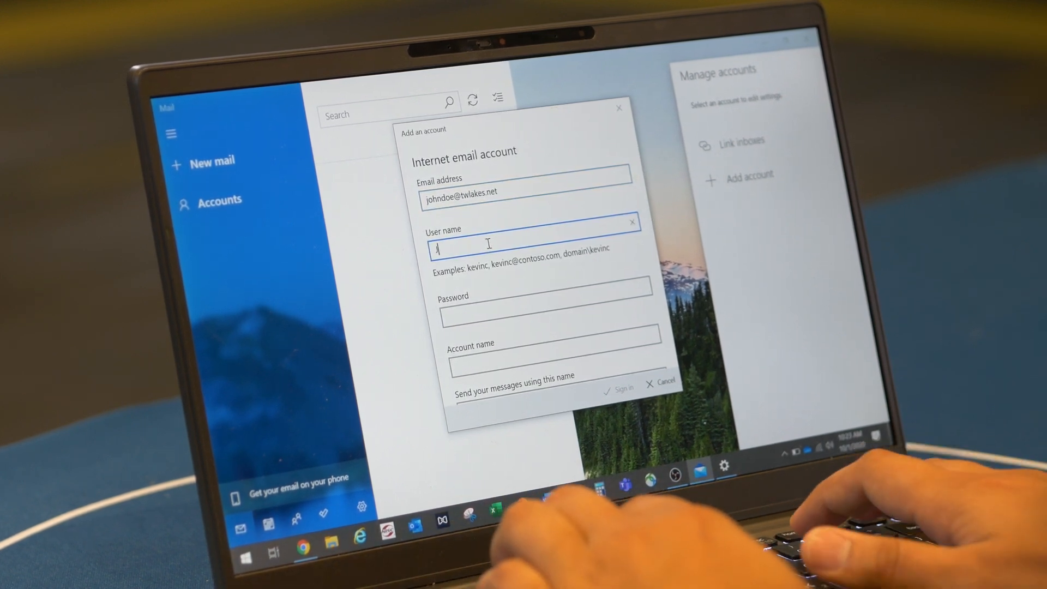
# Enter user name 'john' and begin the incoming server with 'mail'.
pyautogui.write('john')
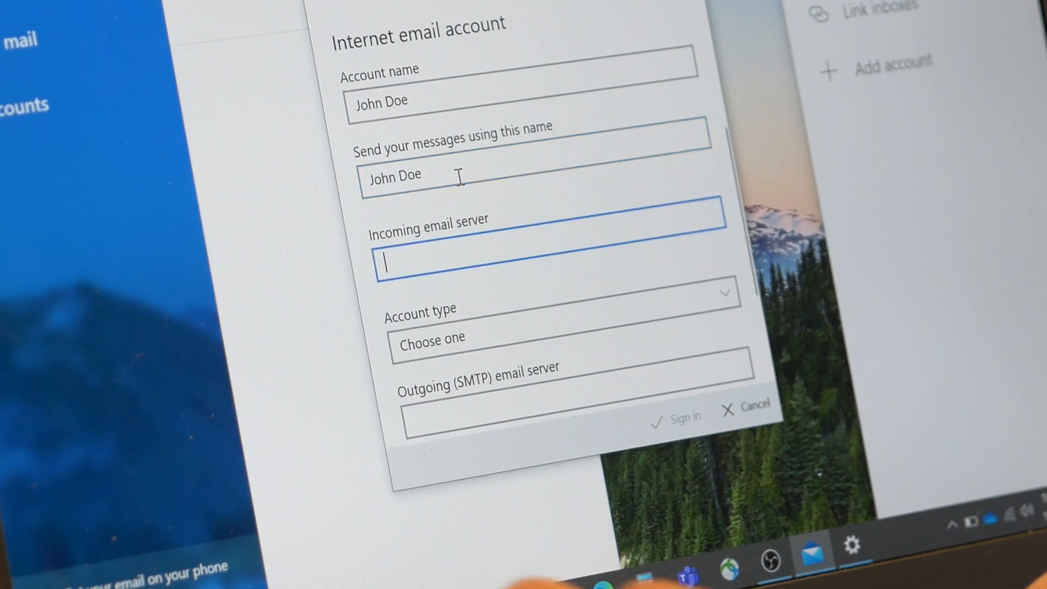
pyautogui.write('mail')
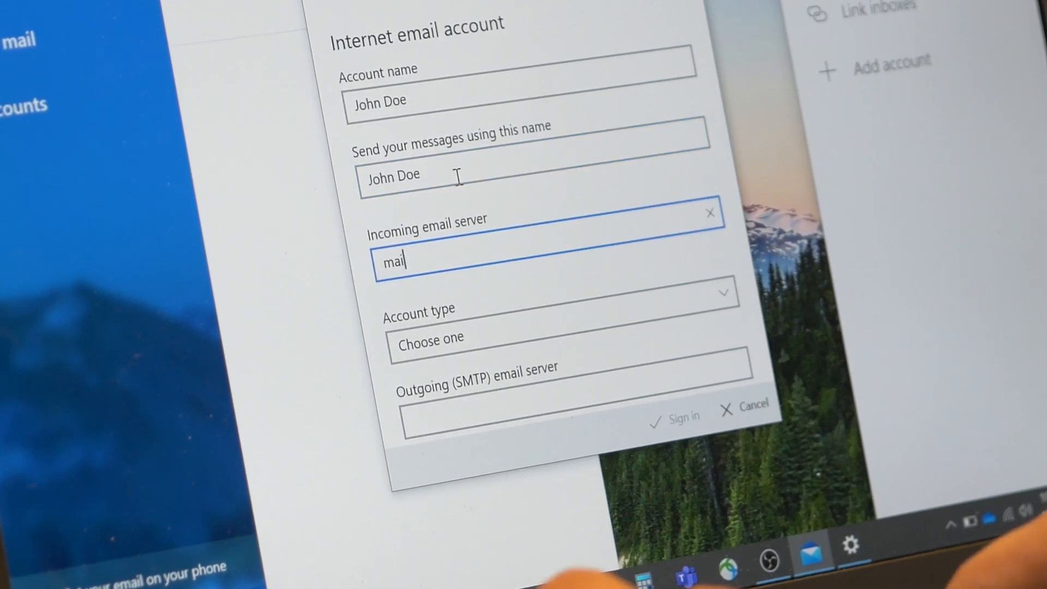